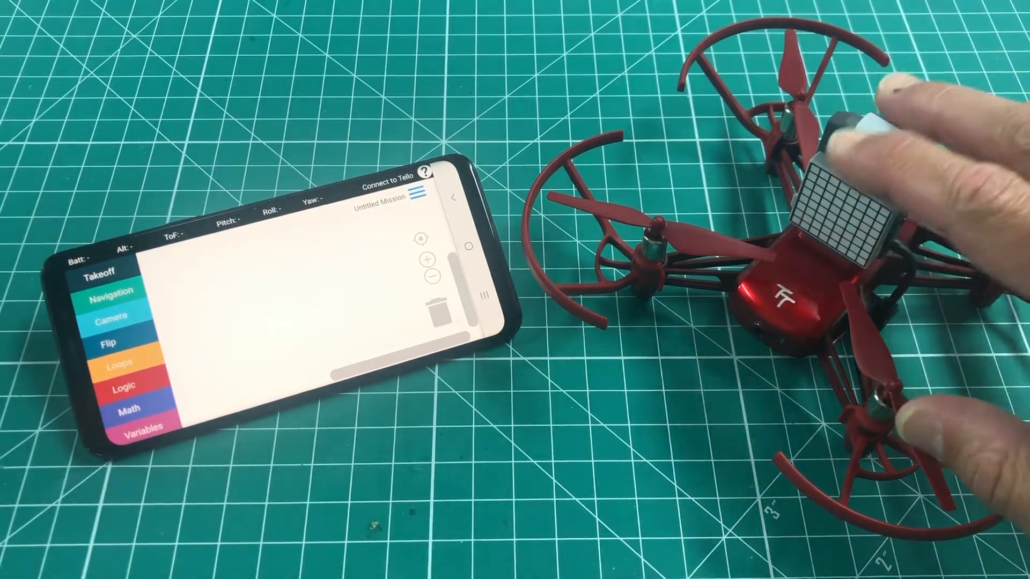
- Begin pairing DroneBlocks with the powered-on Tello Talent via Connect to Tello
left_click(417, 191)
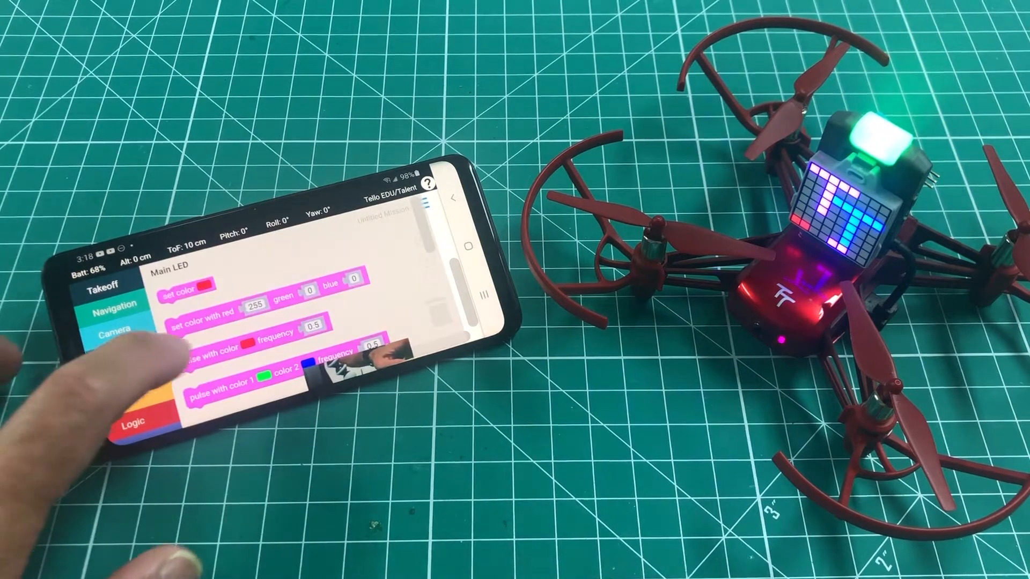
- Add a clear matrix block and reopen the LED palette at the Matrix LEDs section
scroll("down", 3)
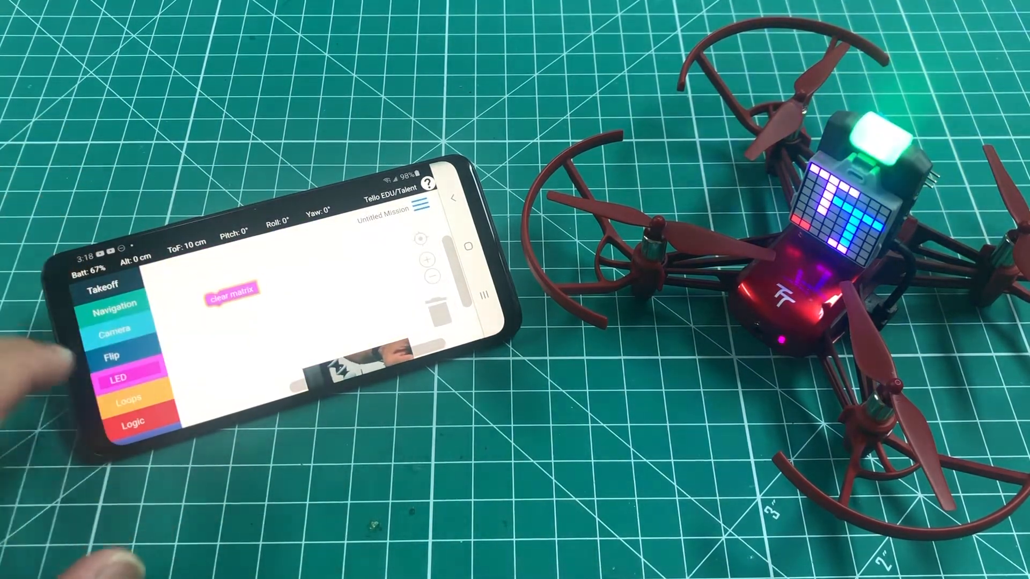
left_click(116, 375)
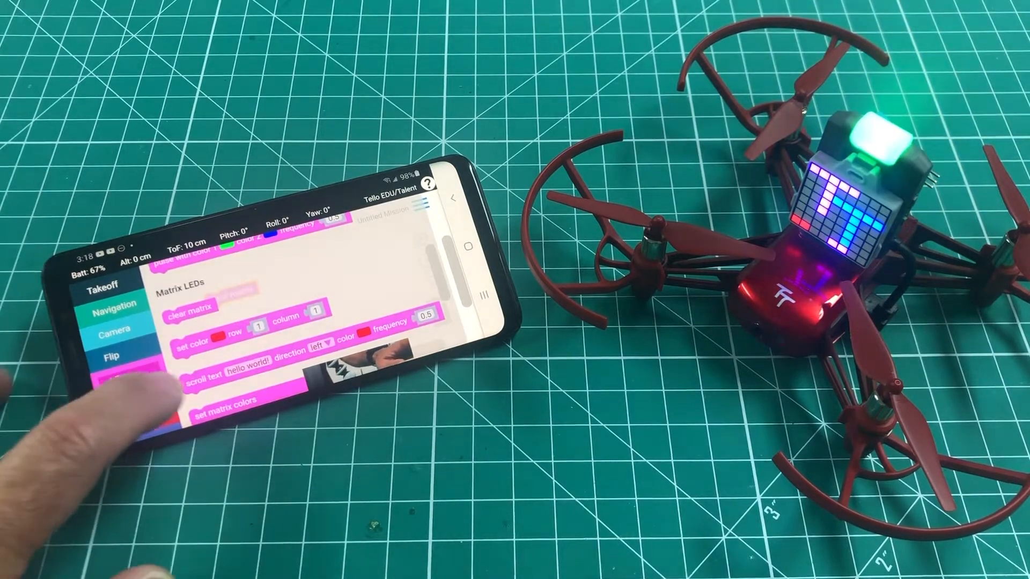